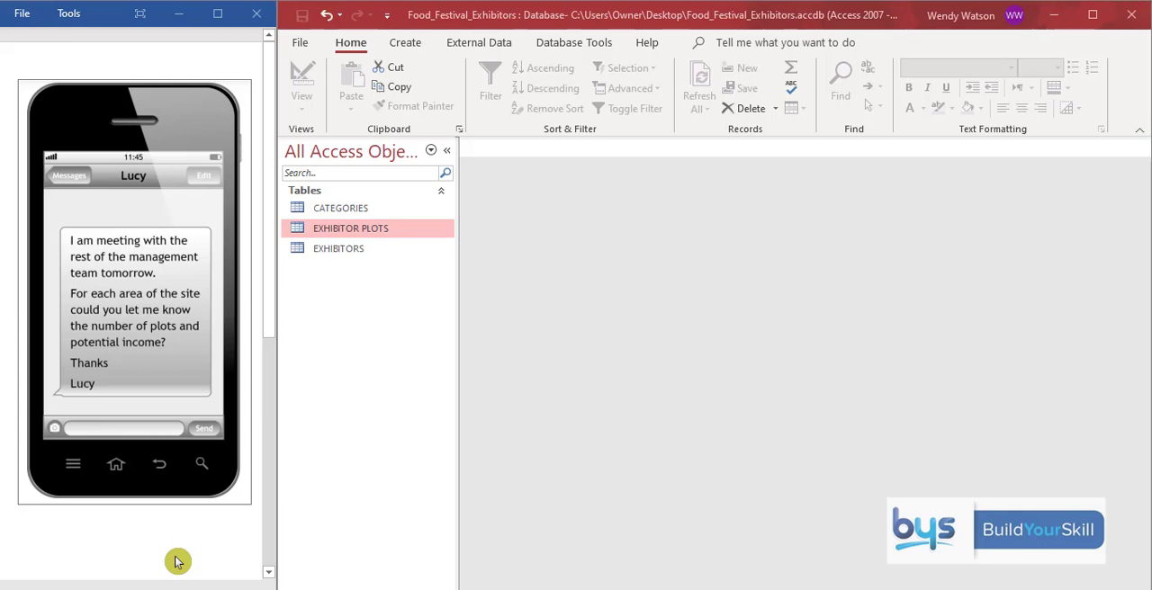
mouse_move(81, 299)
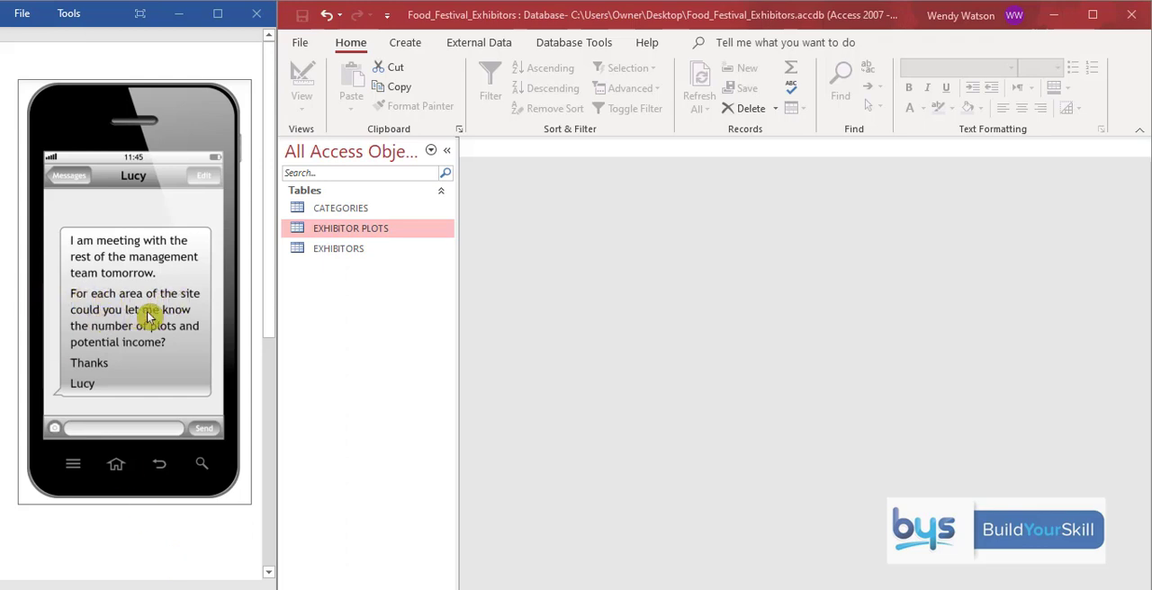
mouse_move(101, 353)
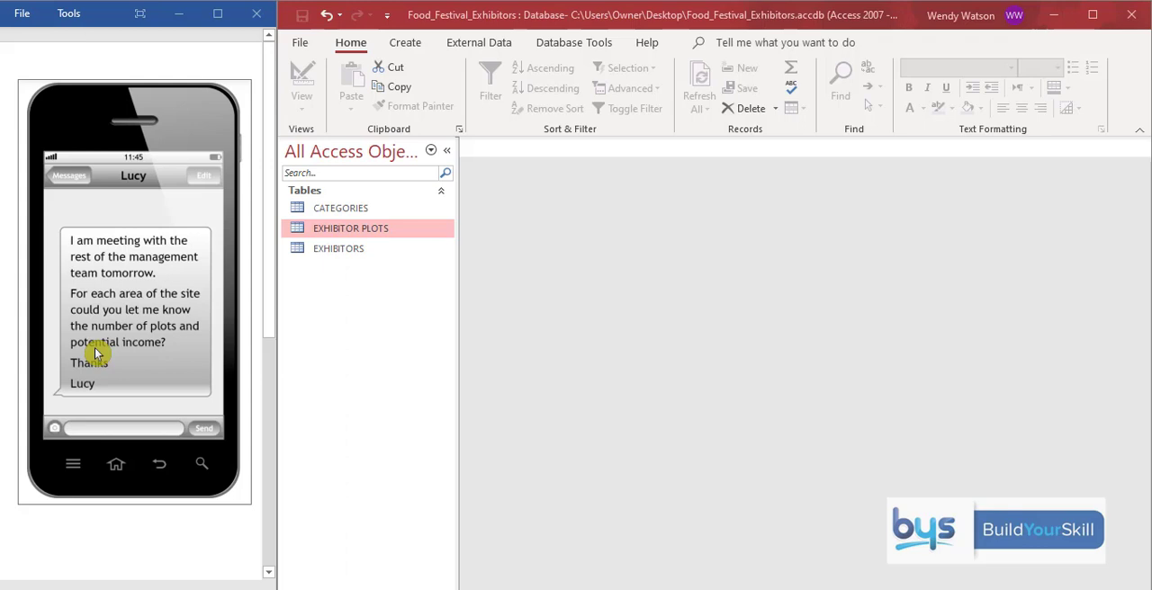
mouse_move(109, 364)
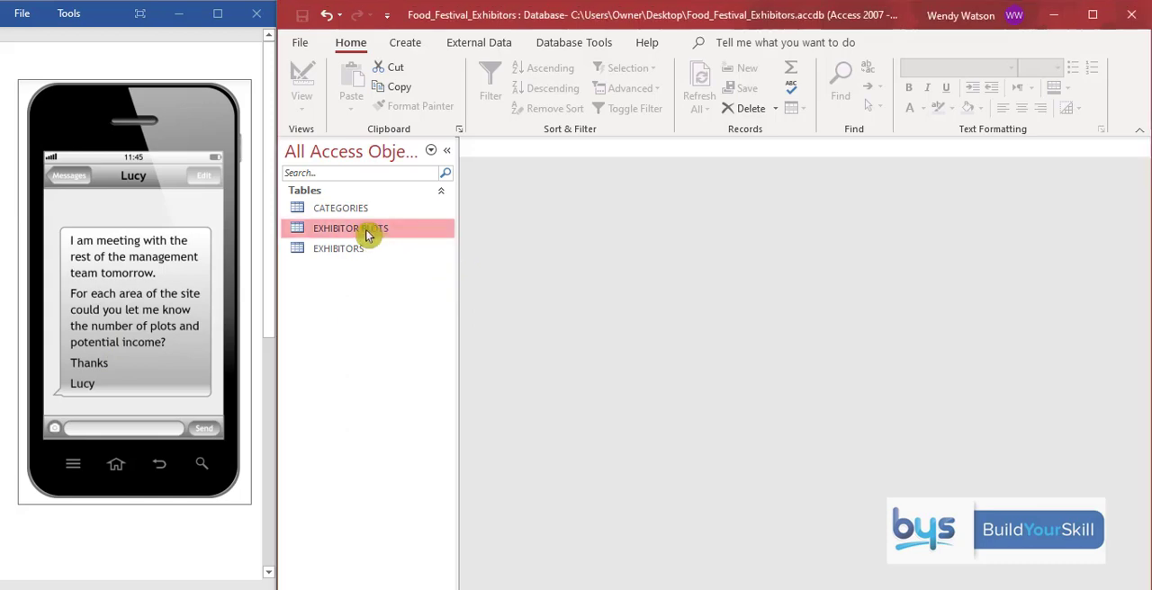
- Open the EXHIBITOR PLOTS table in Datasheet view to review its 50 plot records
double_click(350, 228)
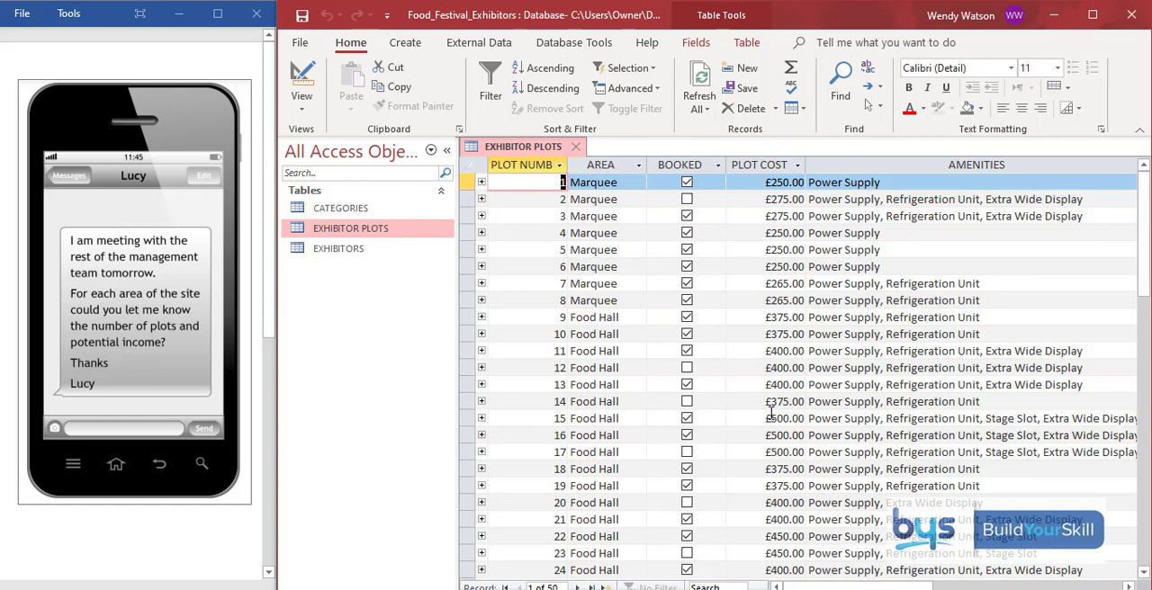
mouse_move(765, 243)
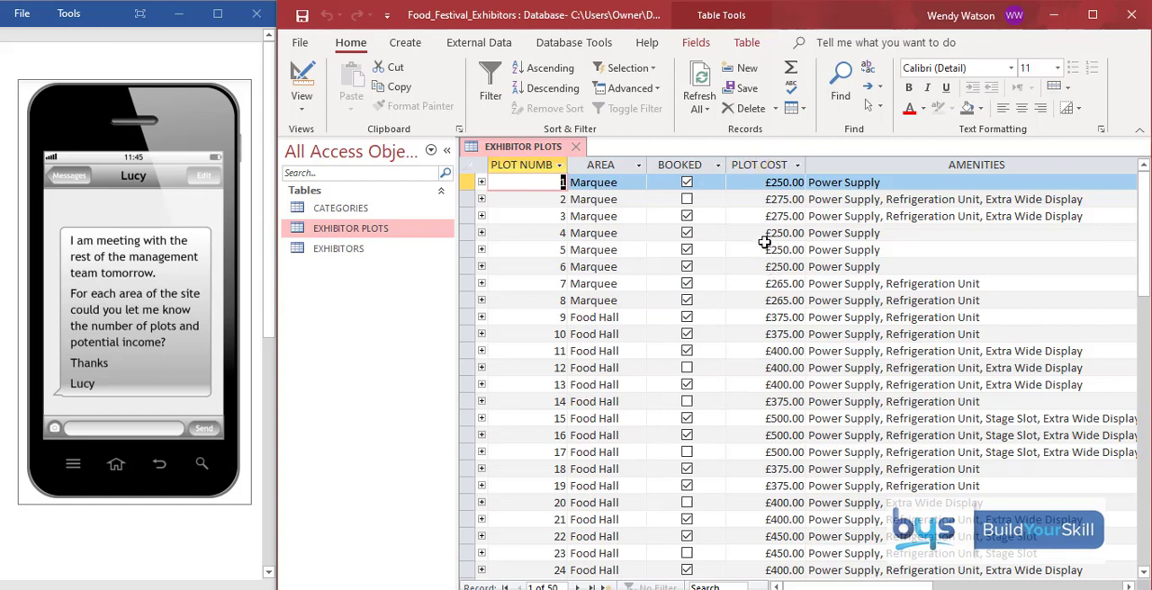
mouse_move(596, 232)
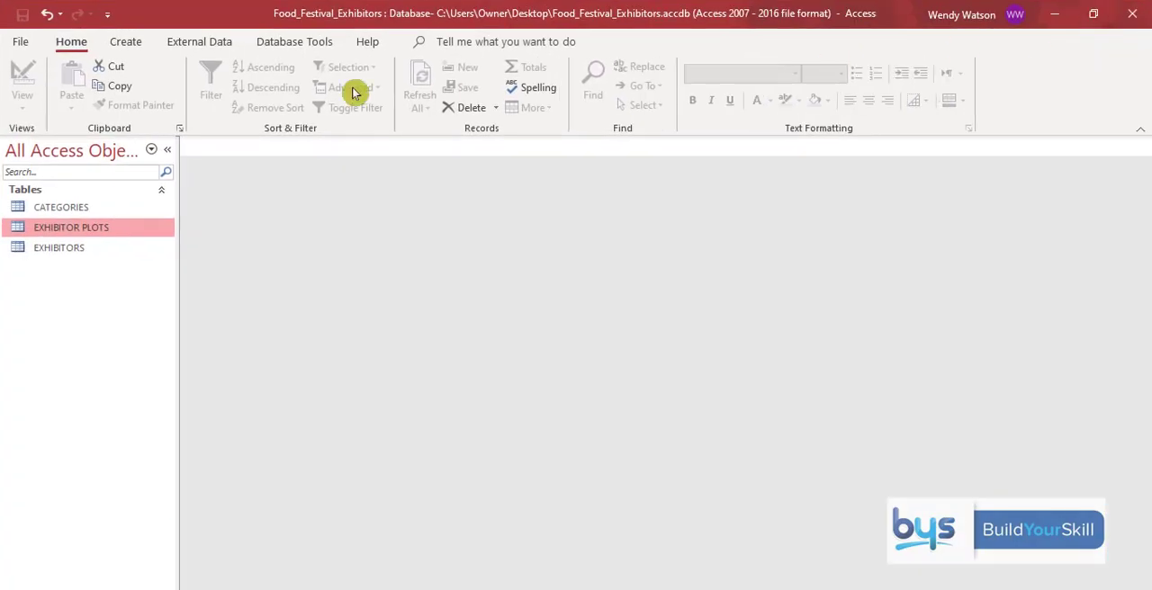
- Build a design-view query on EXHIBITOR PLOTS with AREA, run it, and return to design
left_click(125, 41)
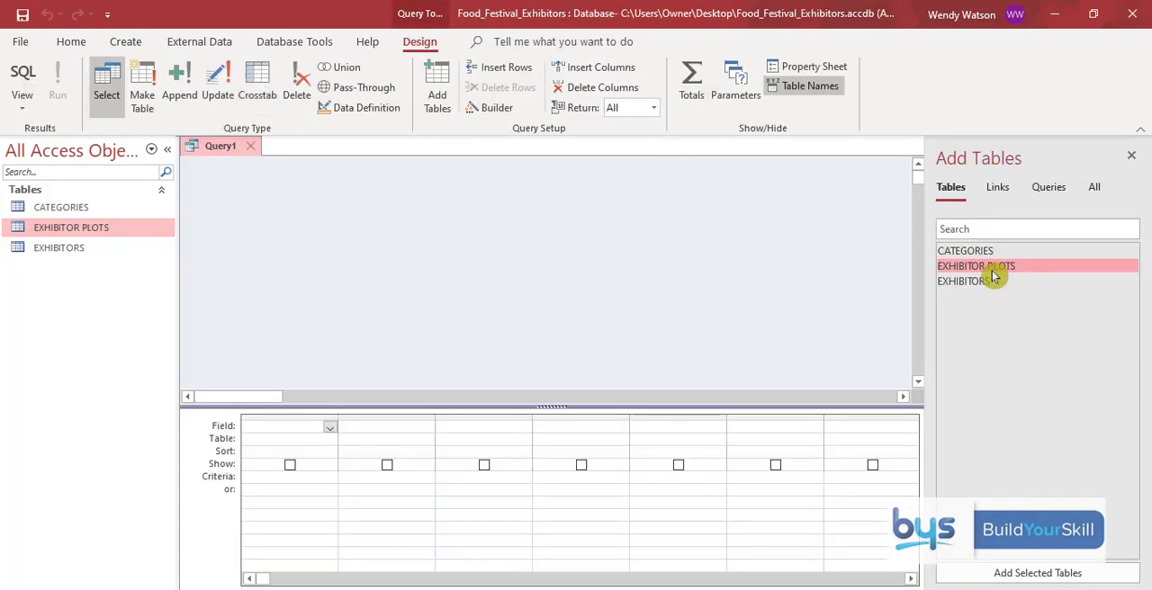
double_click(977, 265)
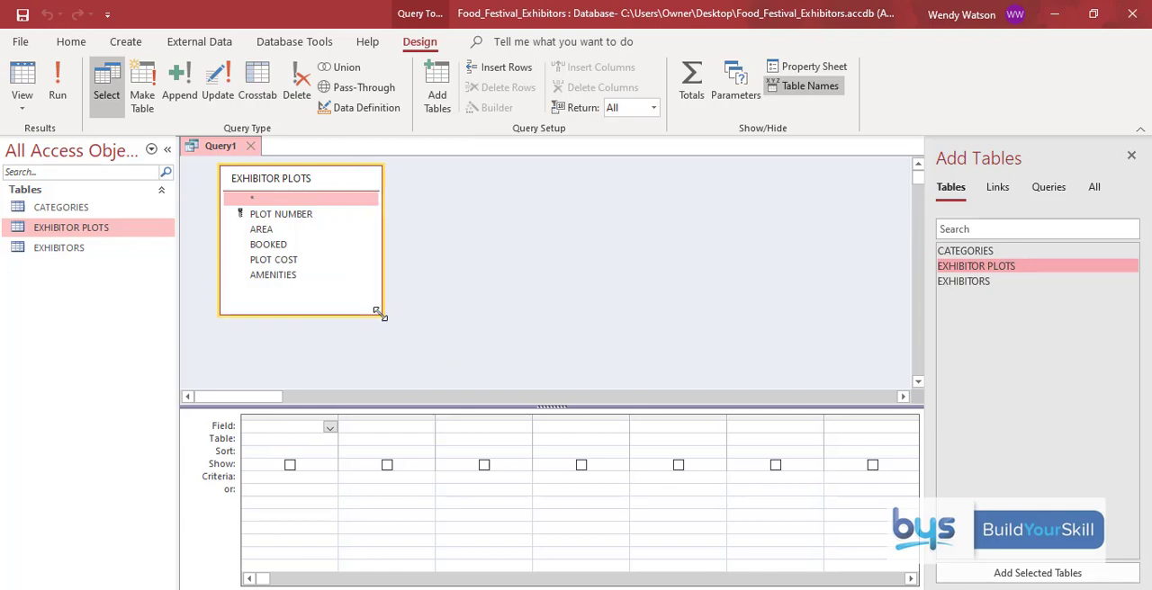
left_click(1131, 154)
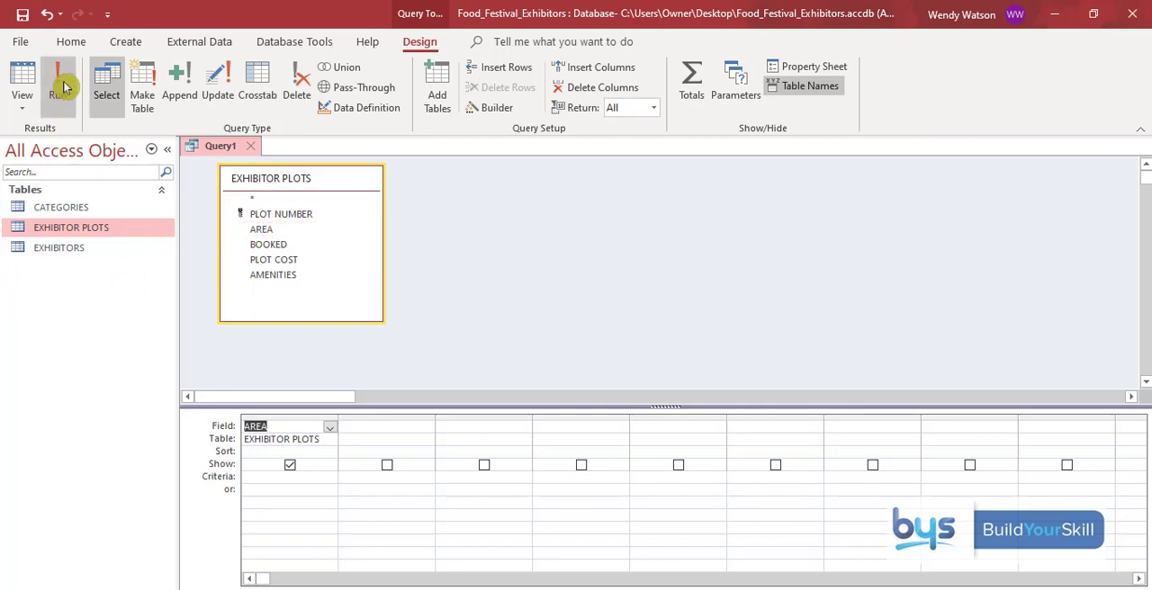
left_click(59, 81)
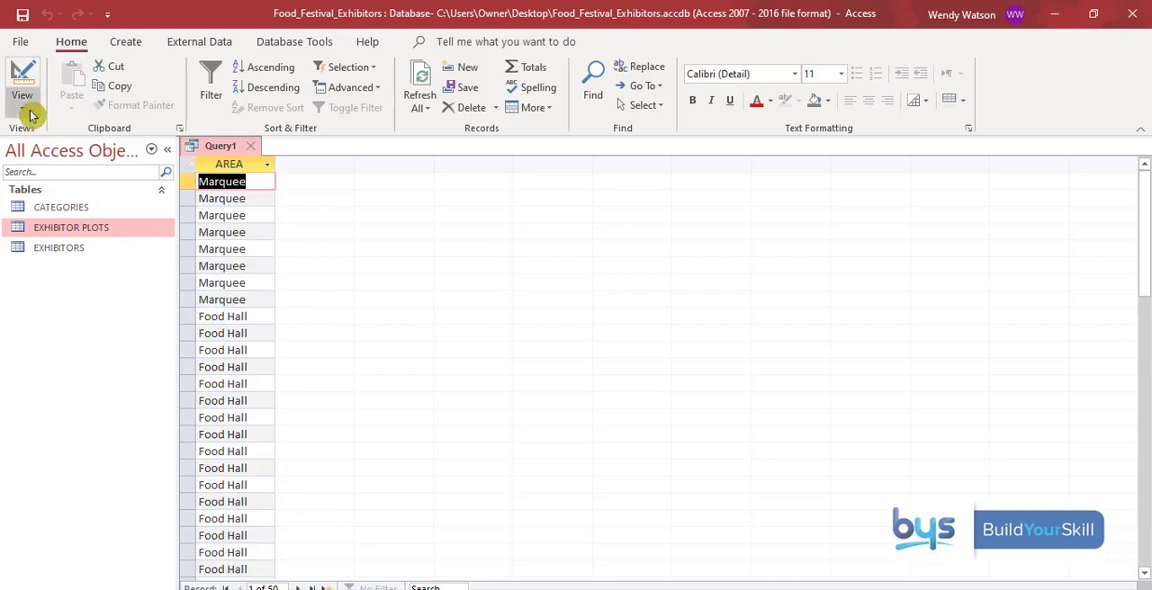
left_click(23, 85)
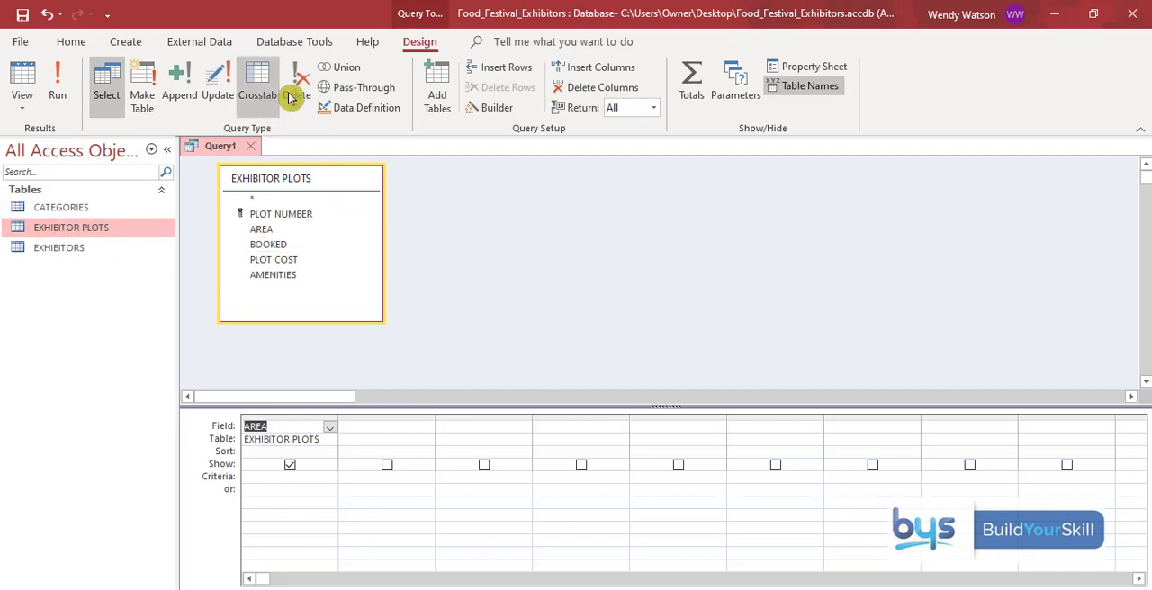
mouse_move(691, 85)
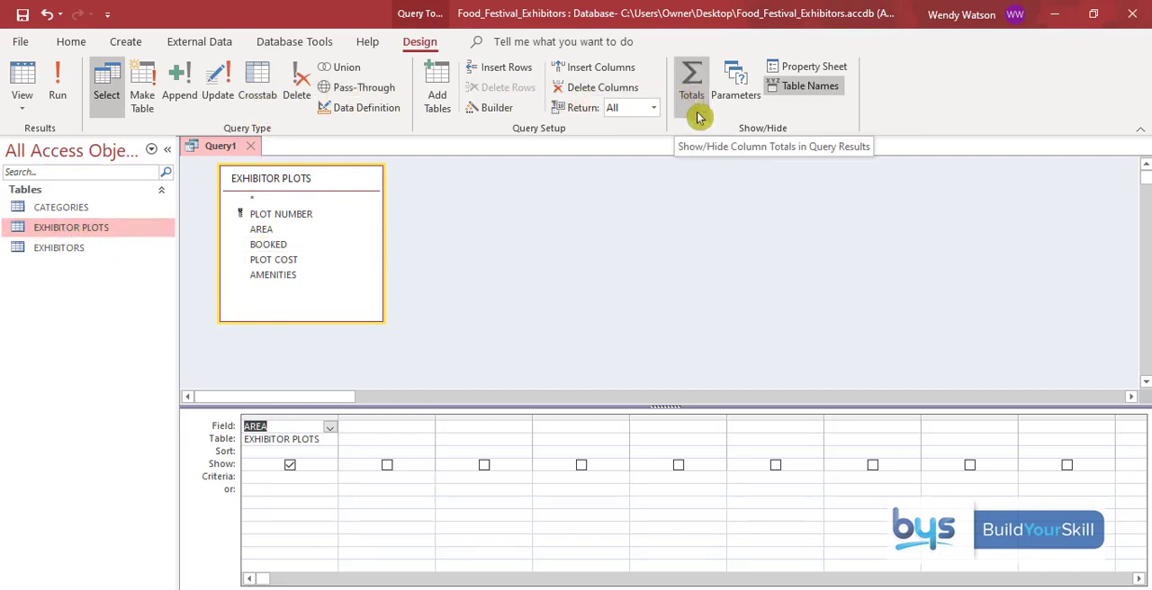
- Turn on Totals so the AREA field is set to Group By
left_click(691, 81)
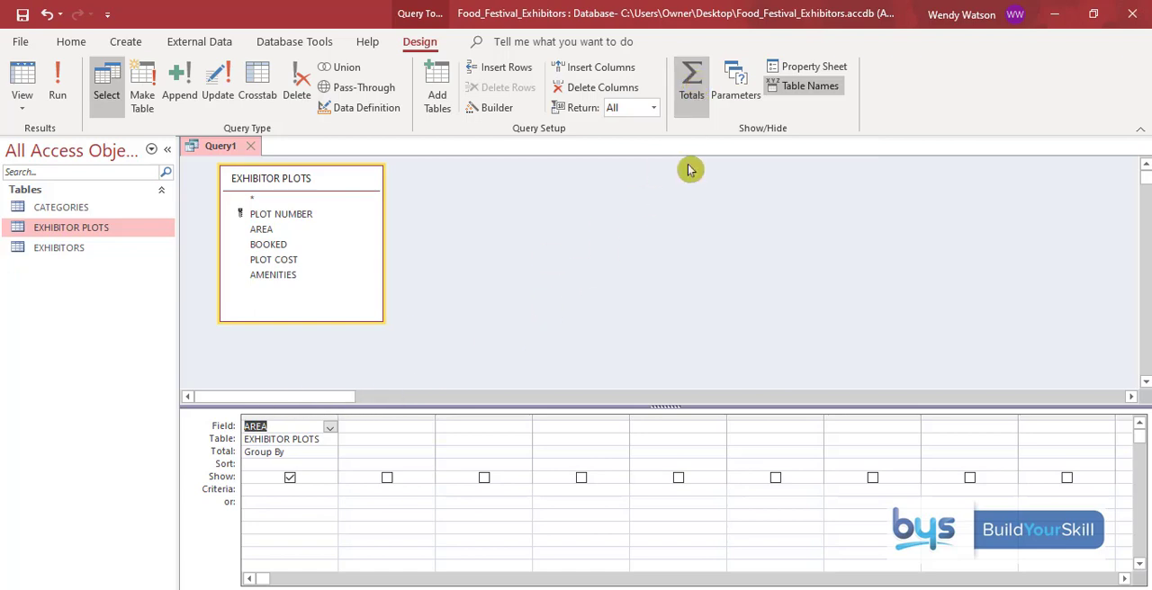
mouse_move(208, 458)
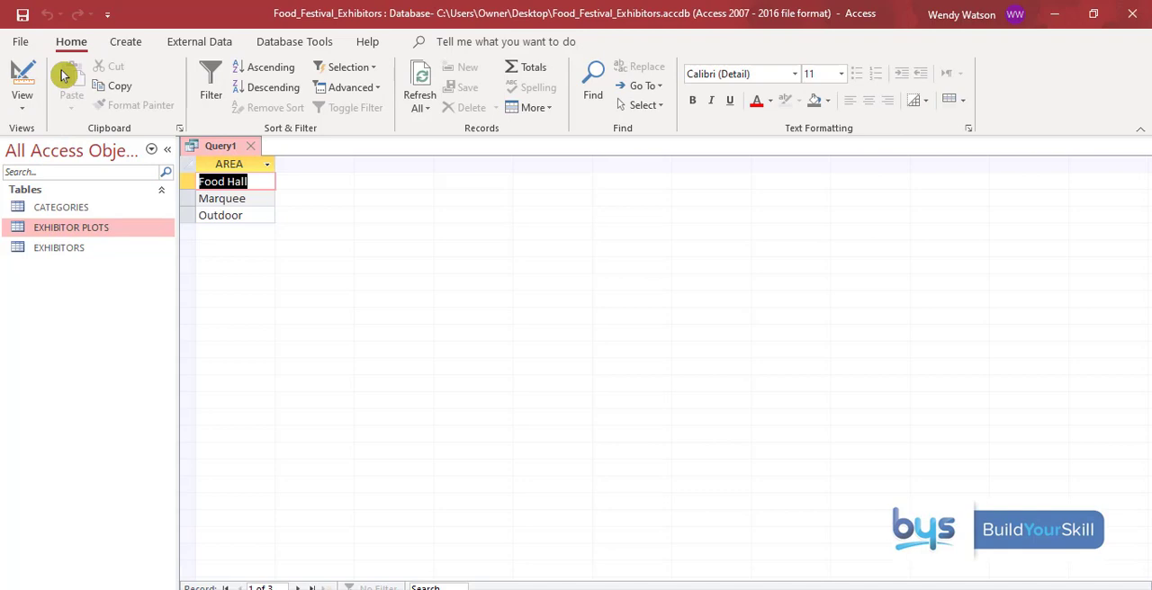
mouse_move(4, 321)
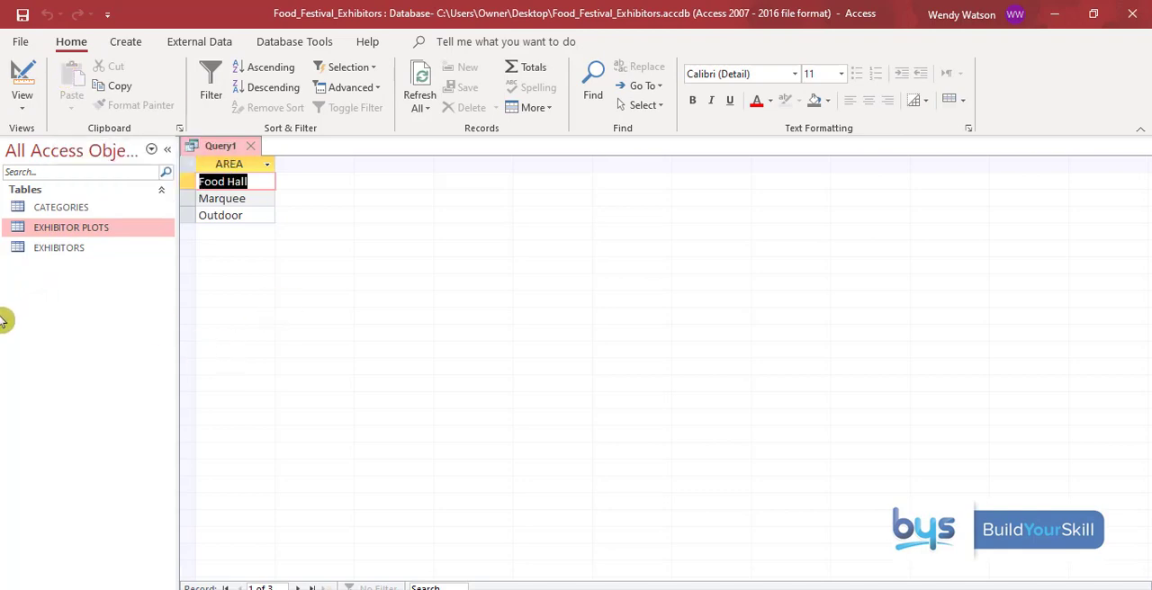
mouse_move(5, 186)
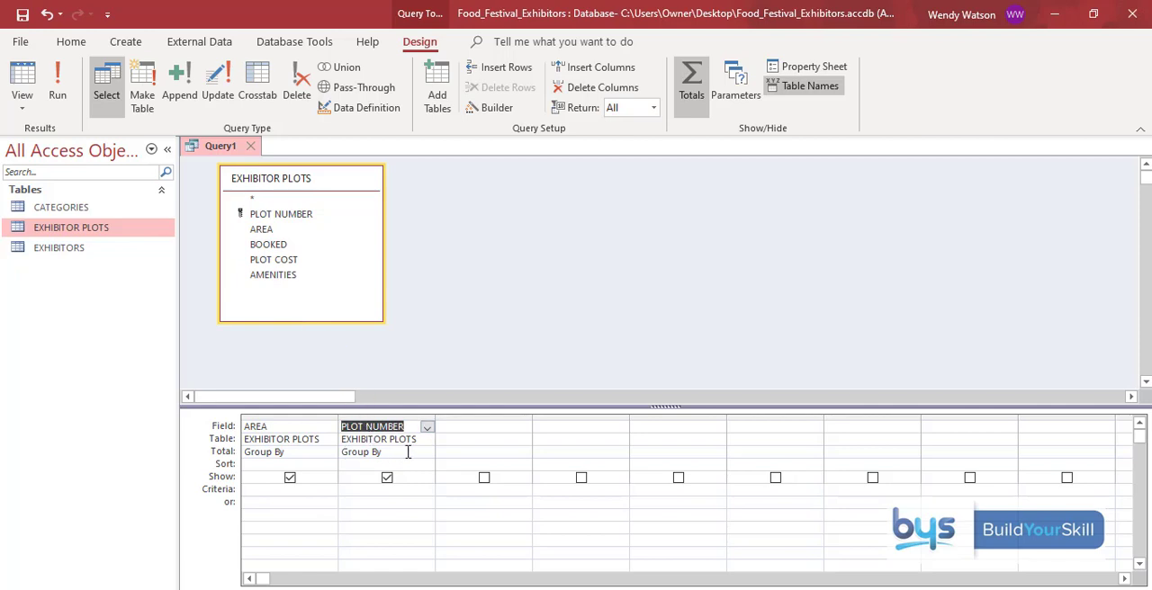
- Set PLOT NUMBER's Total to Count, run for 20/8/22 plots, then return to Design View
left_click(378, 452)
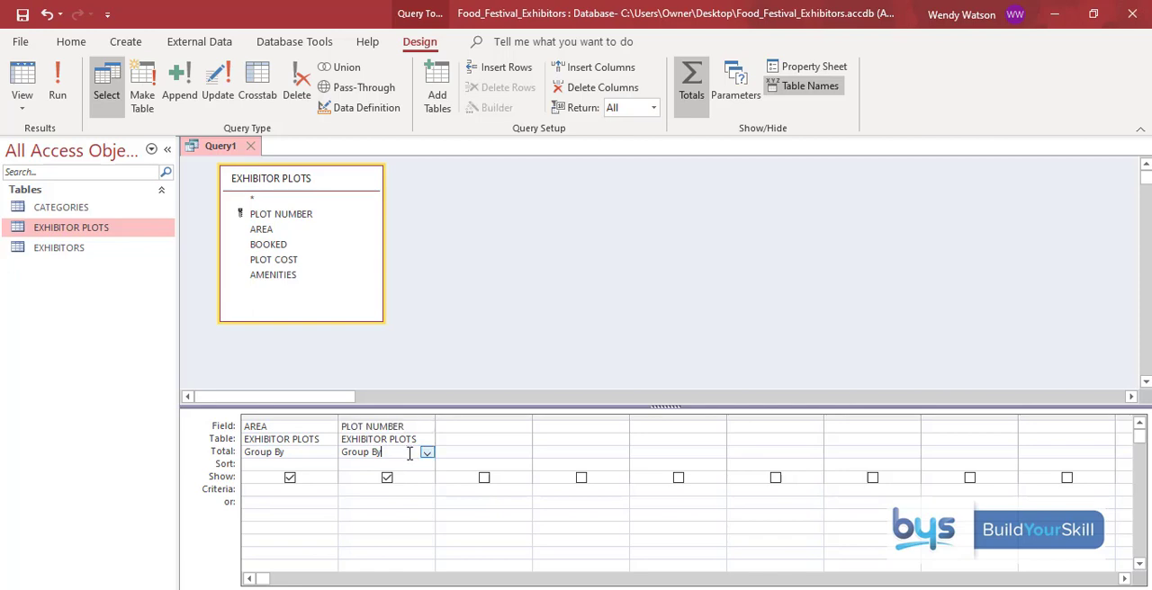
left_click(426, 452)
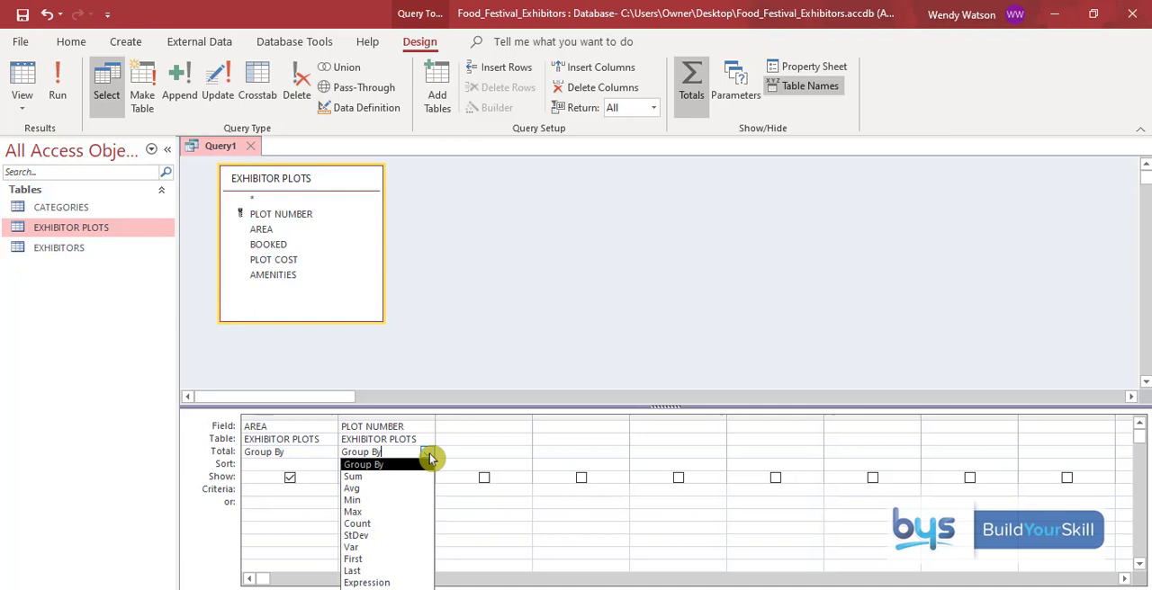
left_click(357, 522)
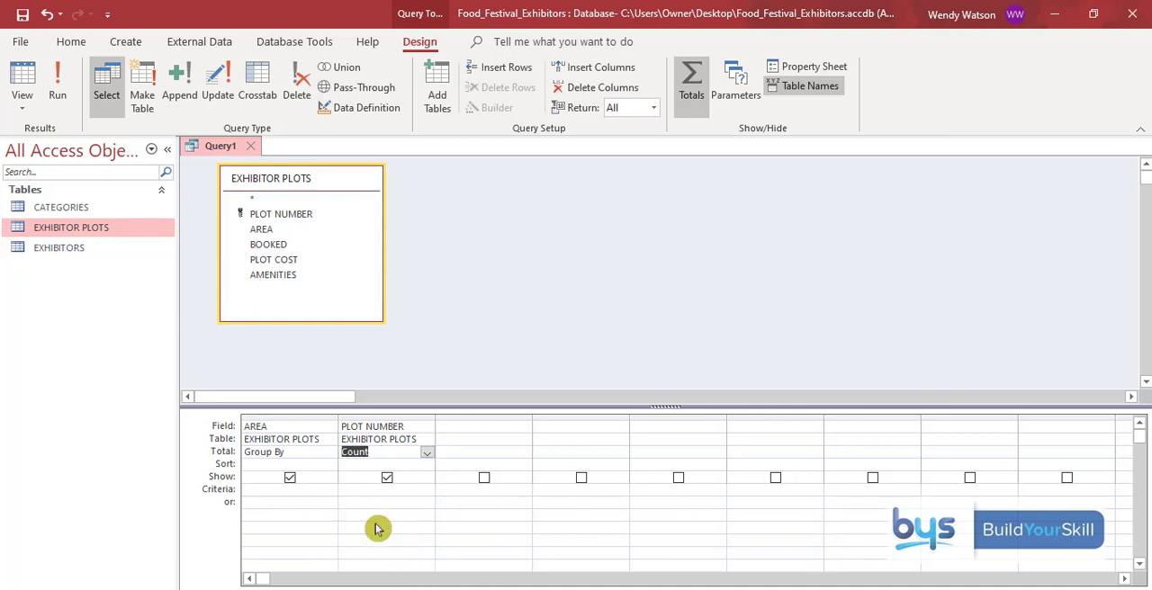
left_click(22, 81)
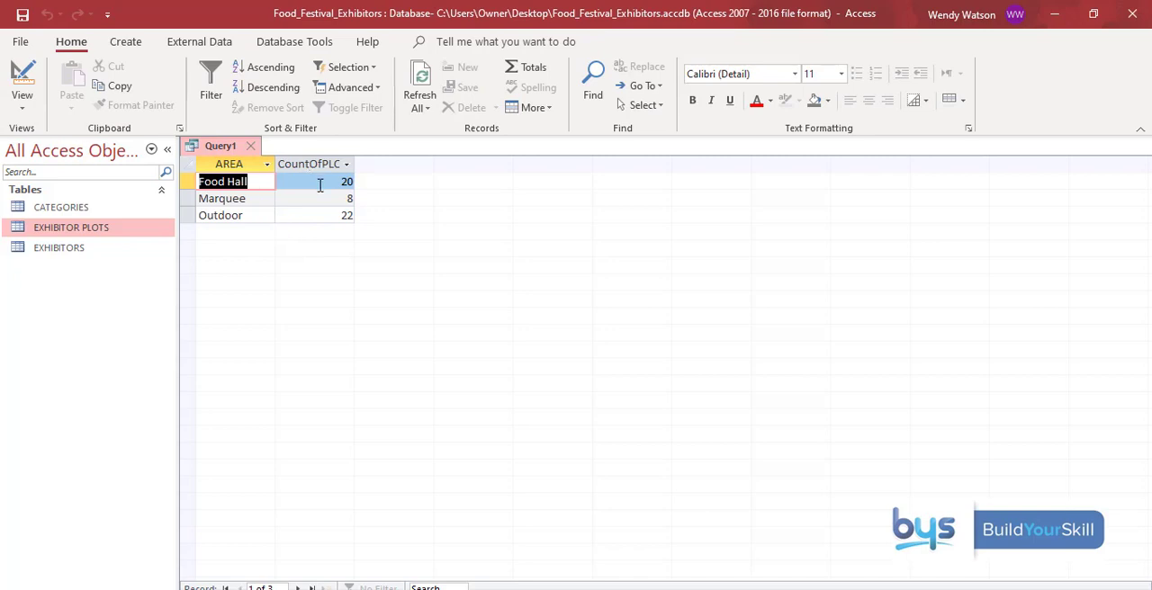
mouse_move(286, 185)
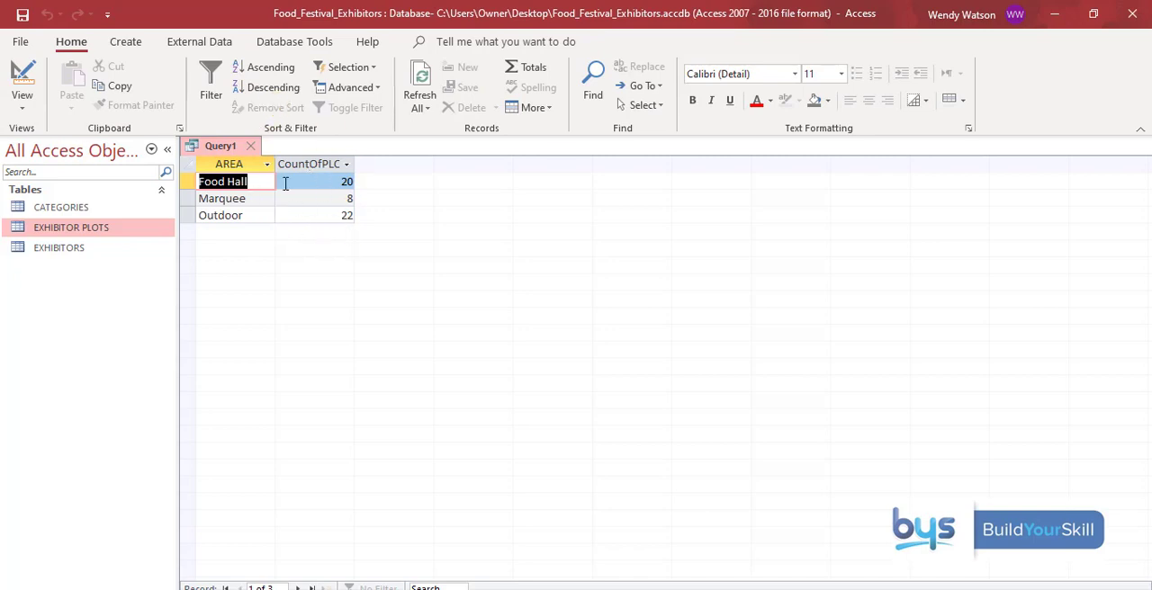
left_click(22, 93)
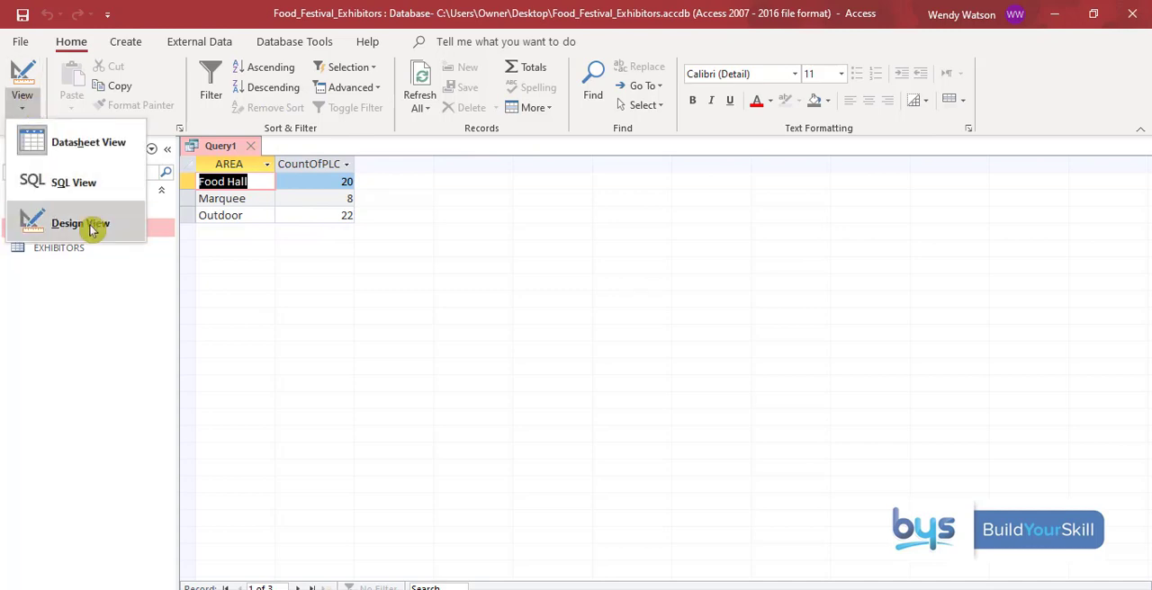
left_click(80, 223)
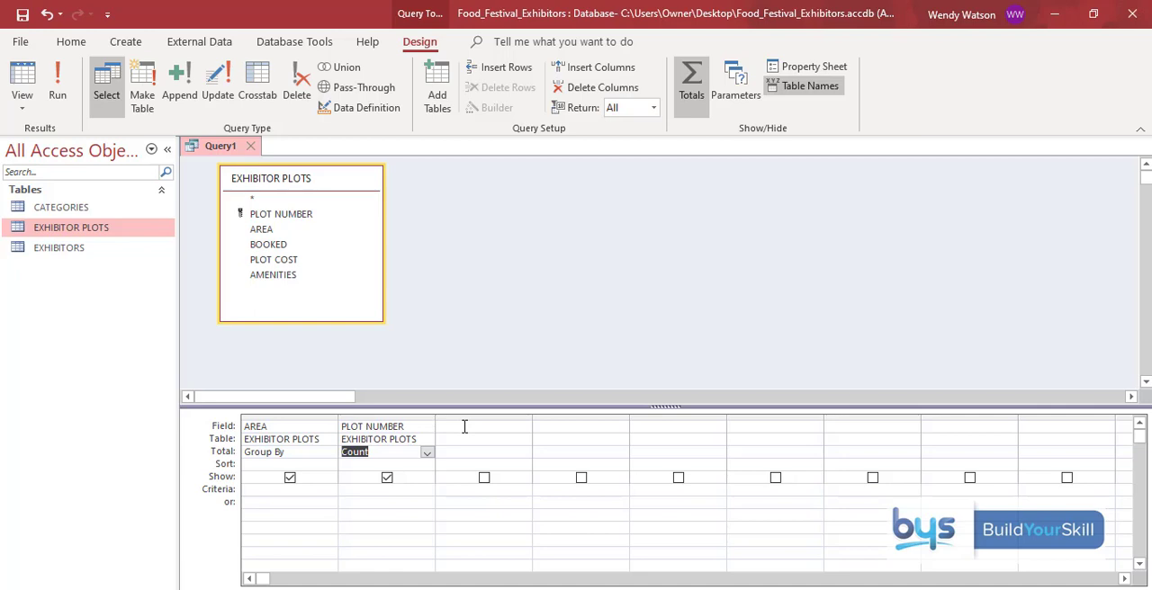
mouse_move(351, 304)
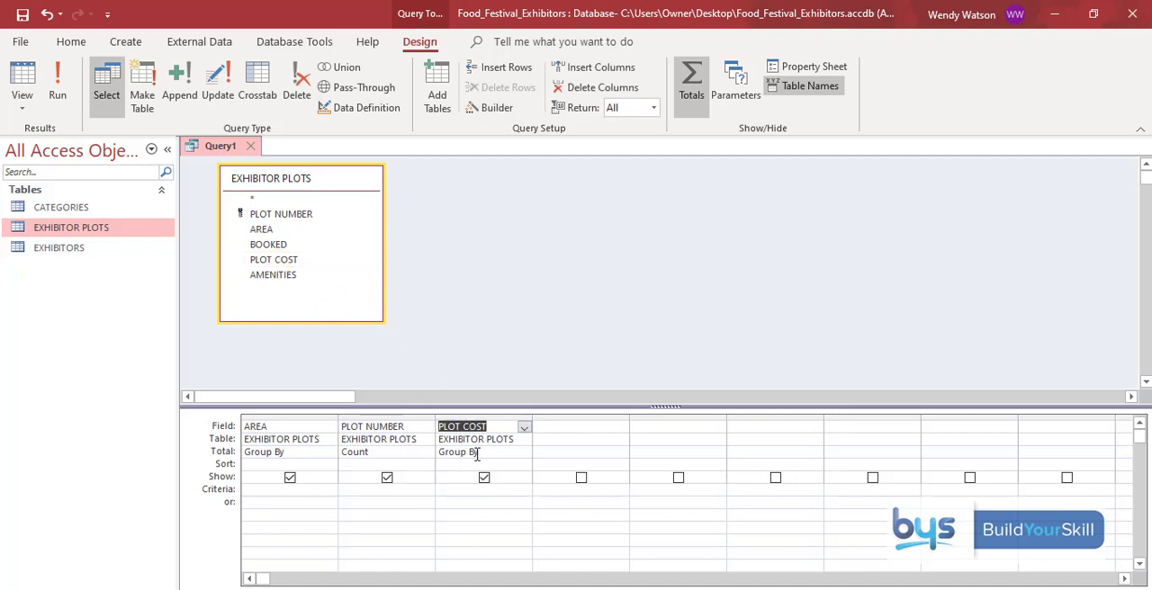
- Set PLOT COST's Total to Sum and run, giving £8,275, £2,080 and £4,725
left_click(524, 452)
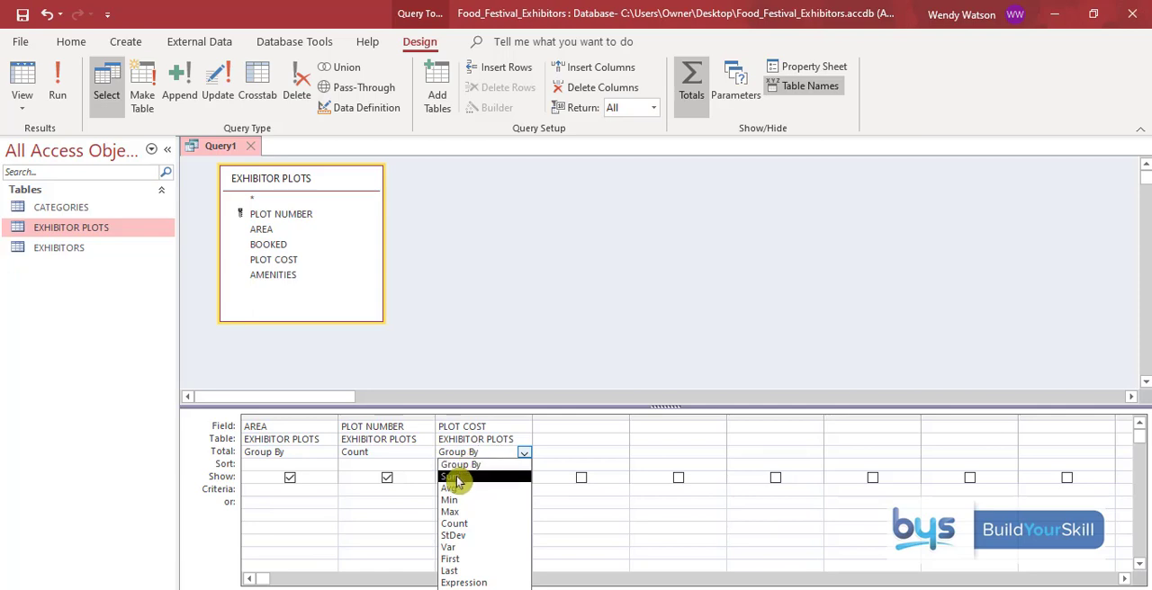
left_click(459, 477)
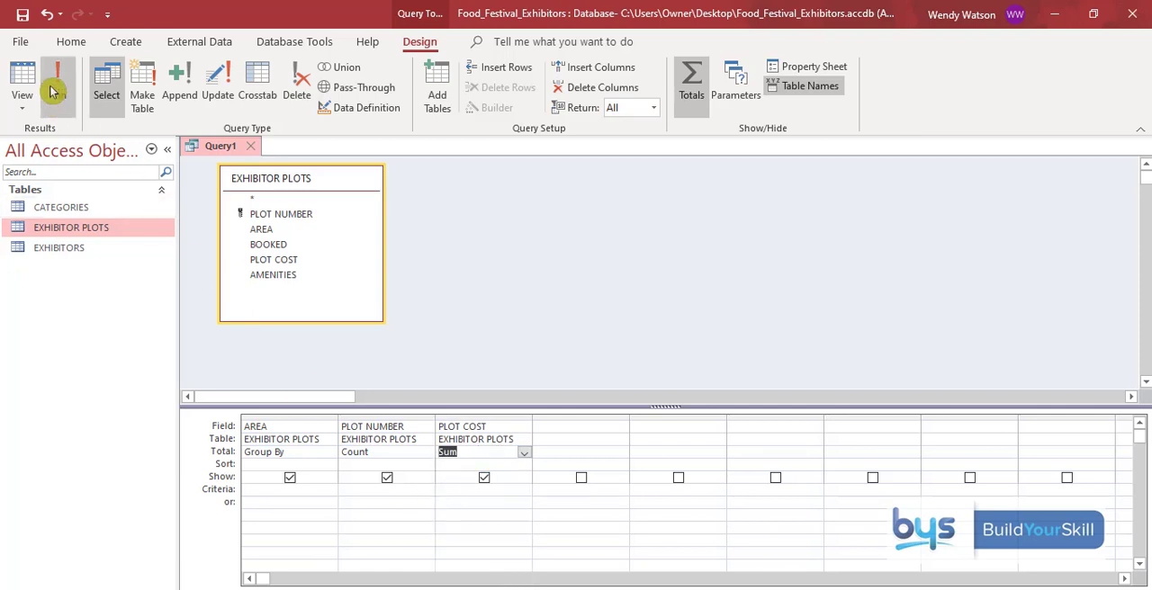
mouse_move(57, 81)
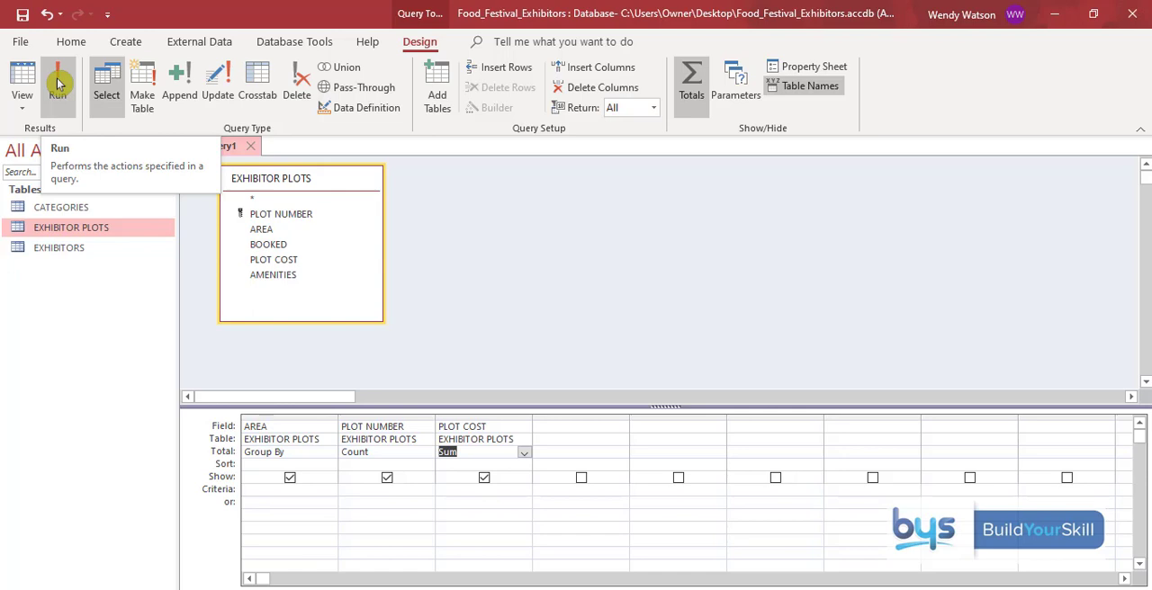
left_click(57, 86)
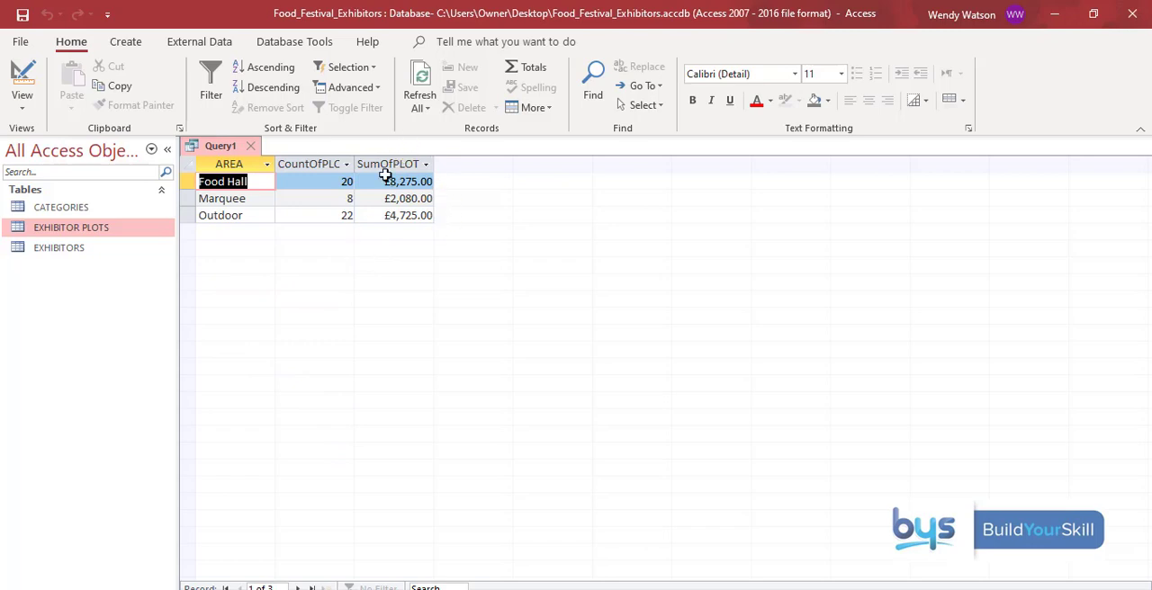
mouse_move(332, 238)
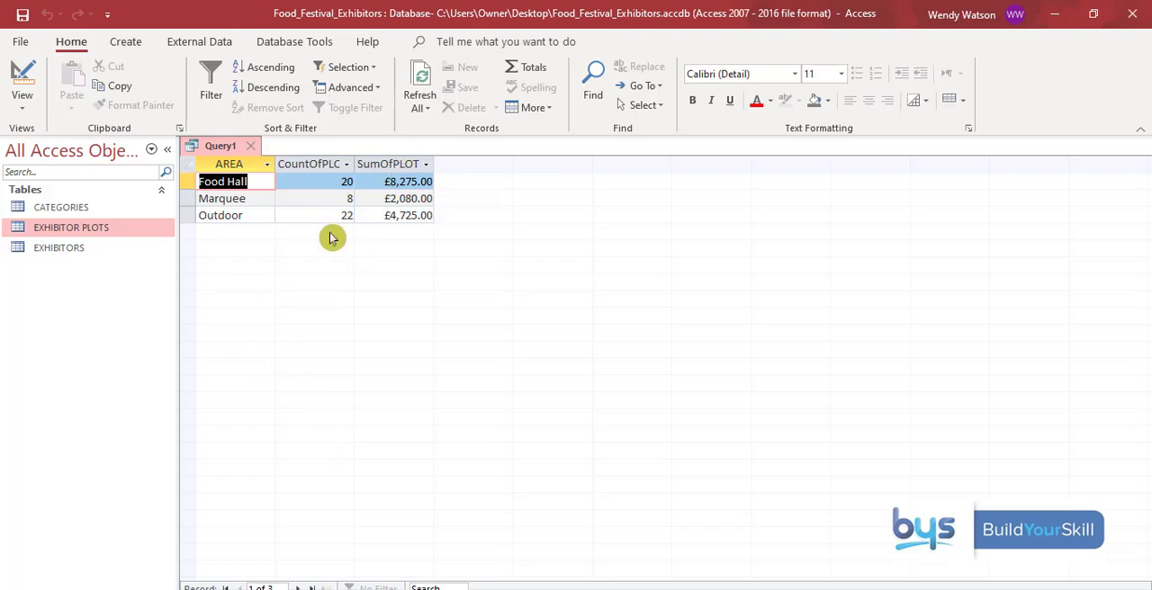
mouse_move(333, 251)
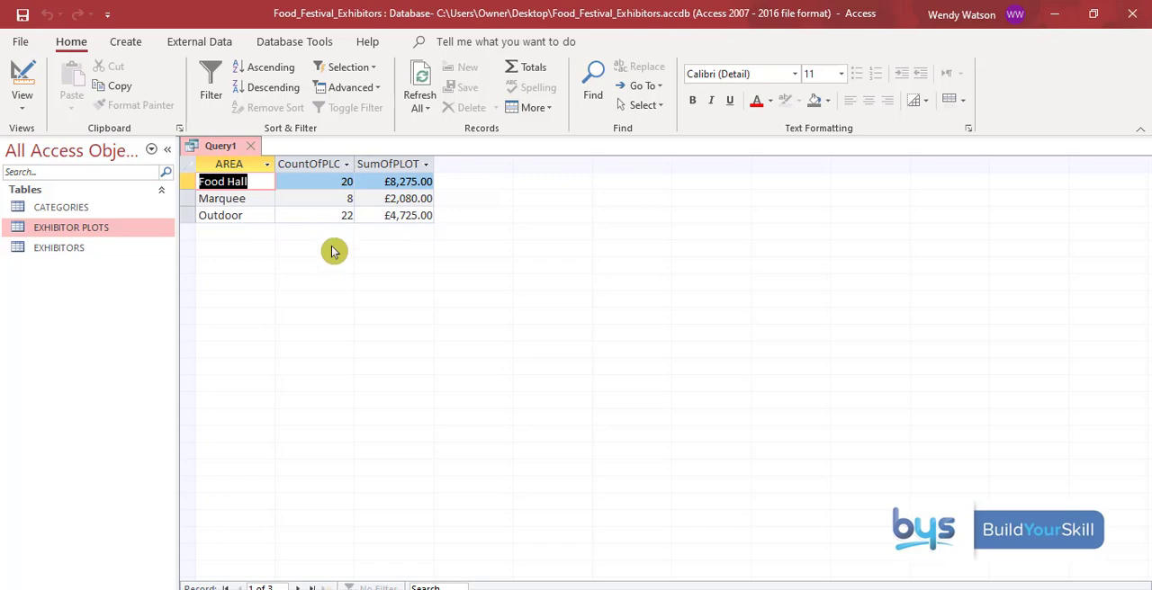
mouse_move(313, 165)
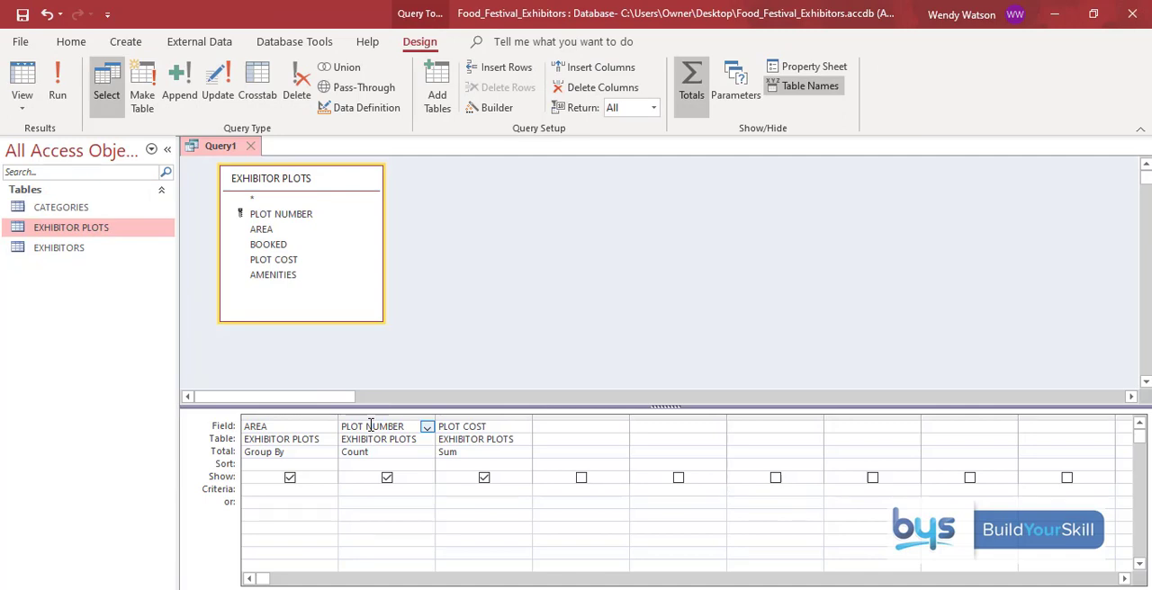
- Caption the PLOT NUMBER count column 'NO OF PLOTS' via its properties and run the query
right_click(371, 426)
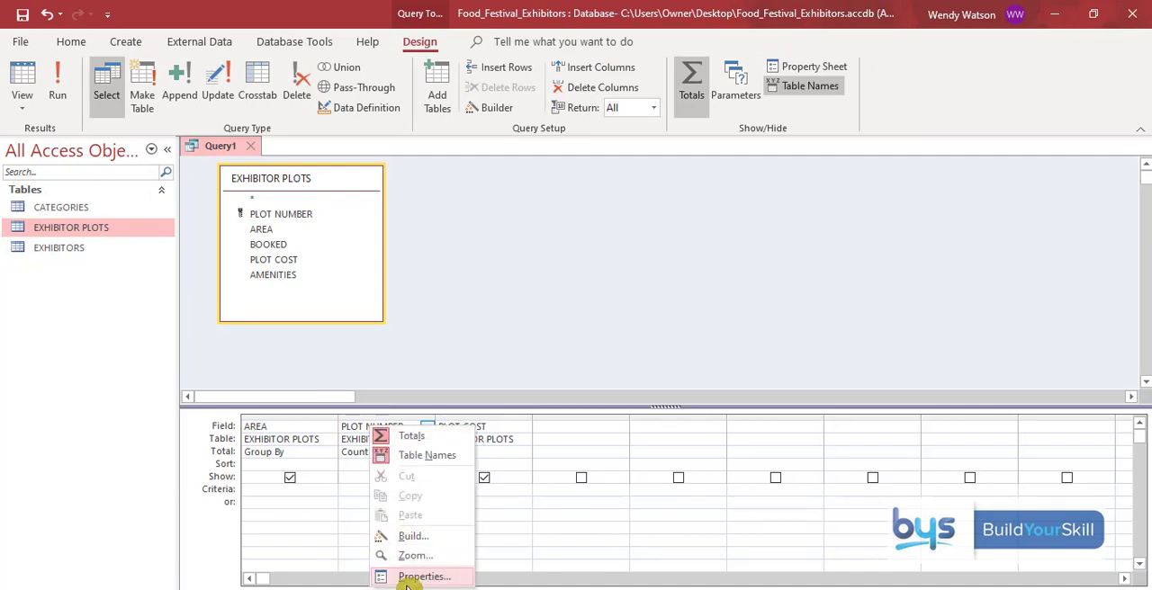
left_click(424, 576)
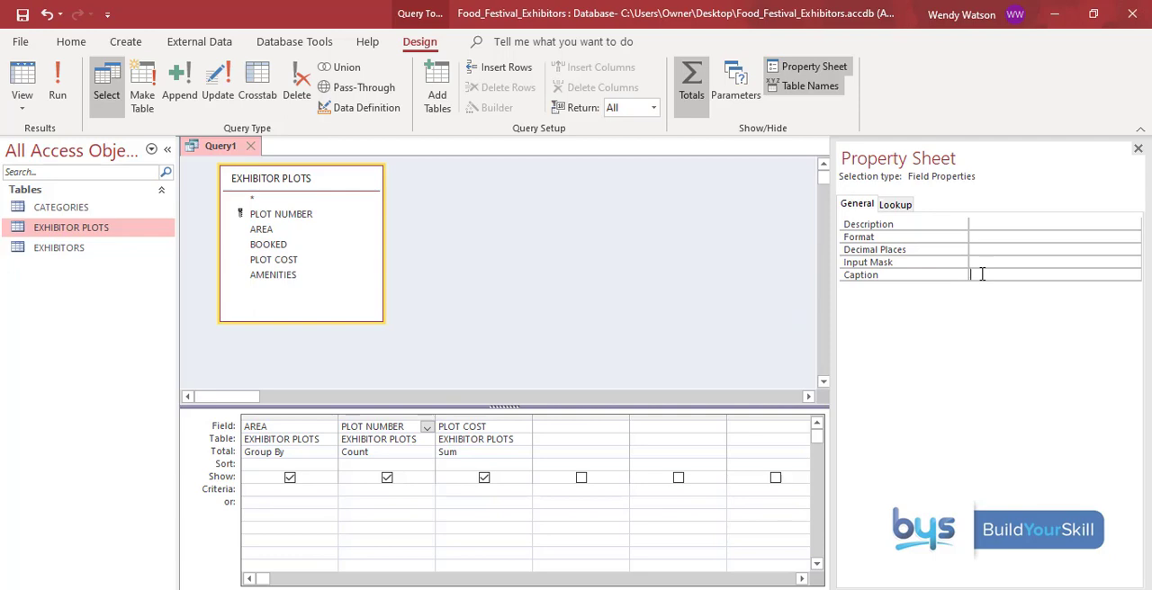
type("NO")
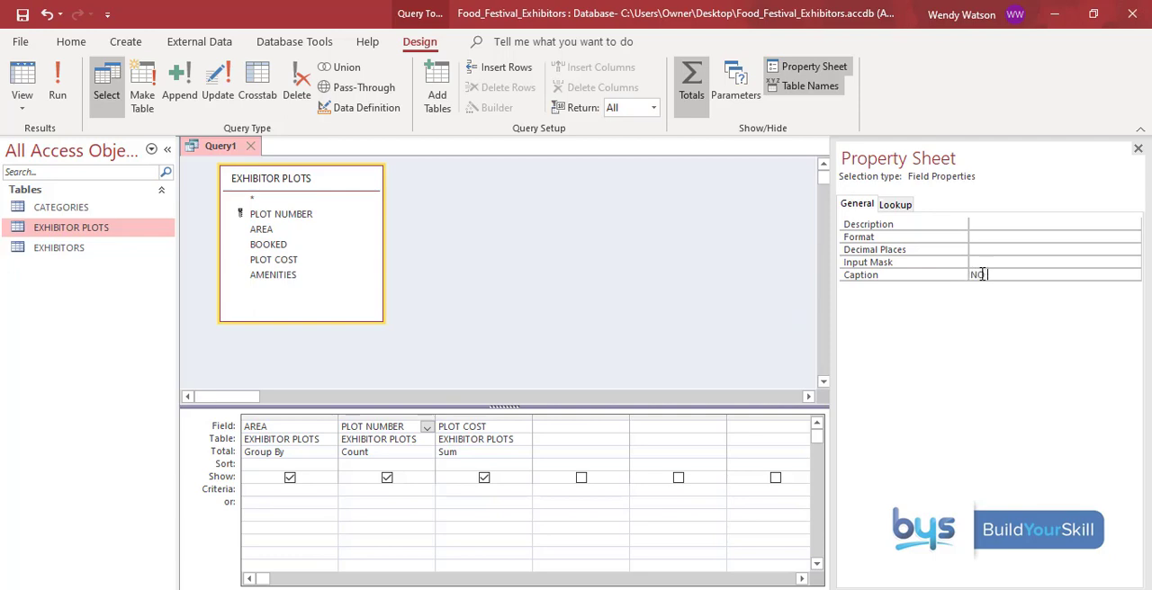
type("OF PL")
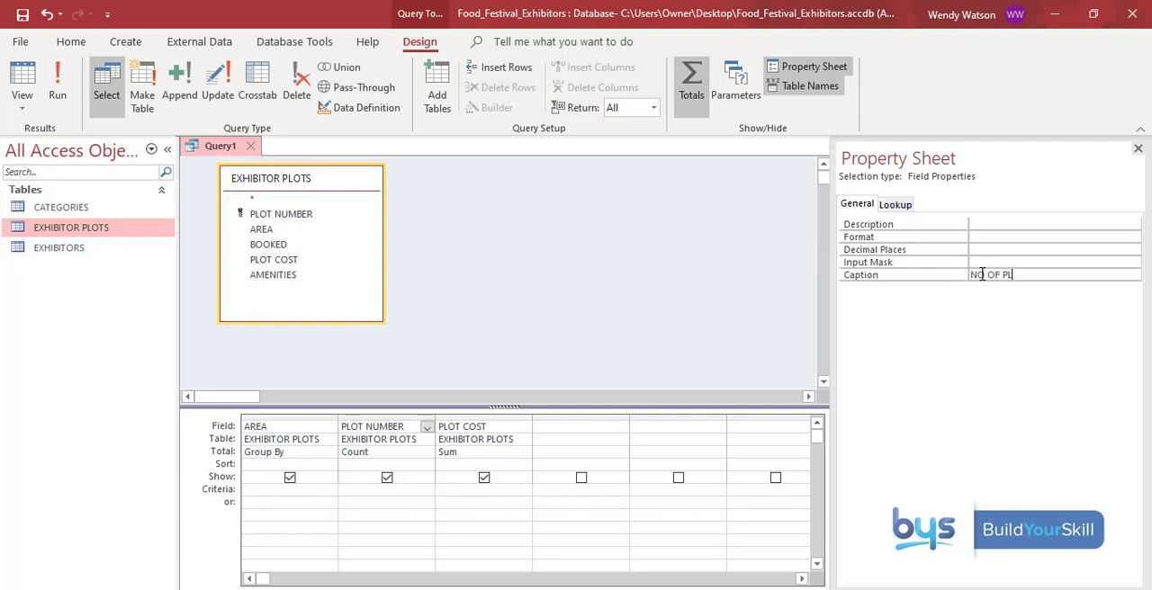
type("OTS")
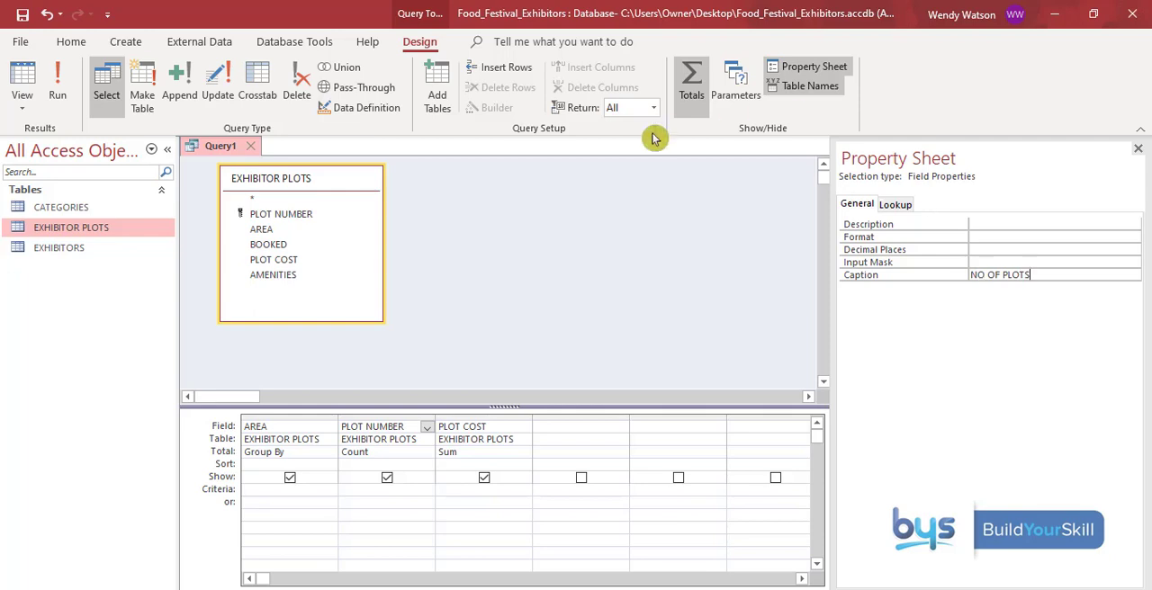
left_click(57, 86)
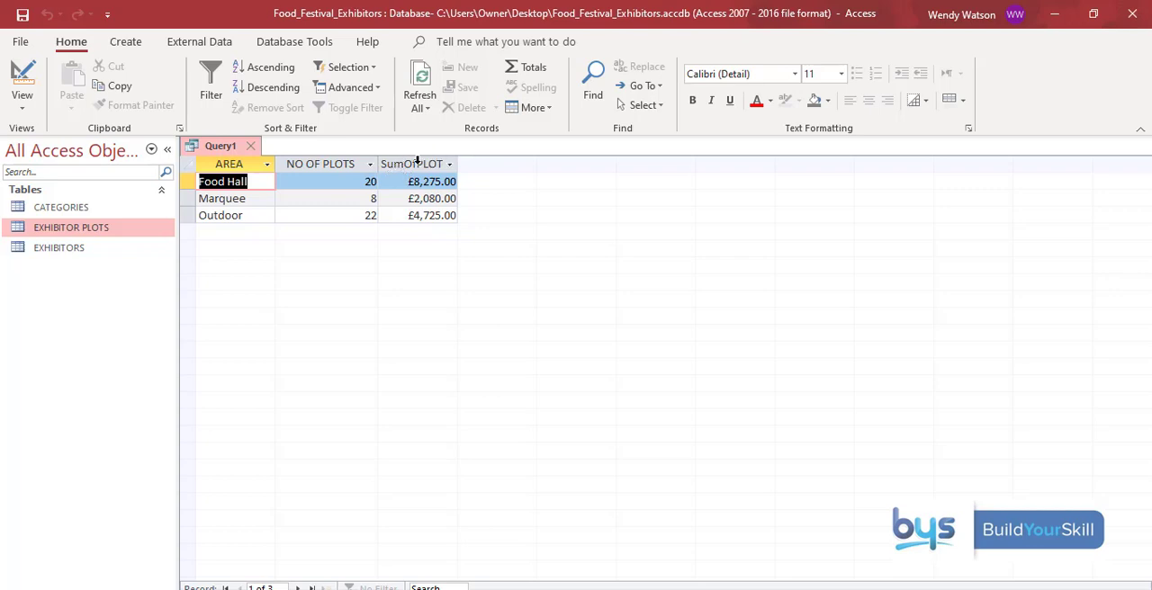
left_click(23, 81)
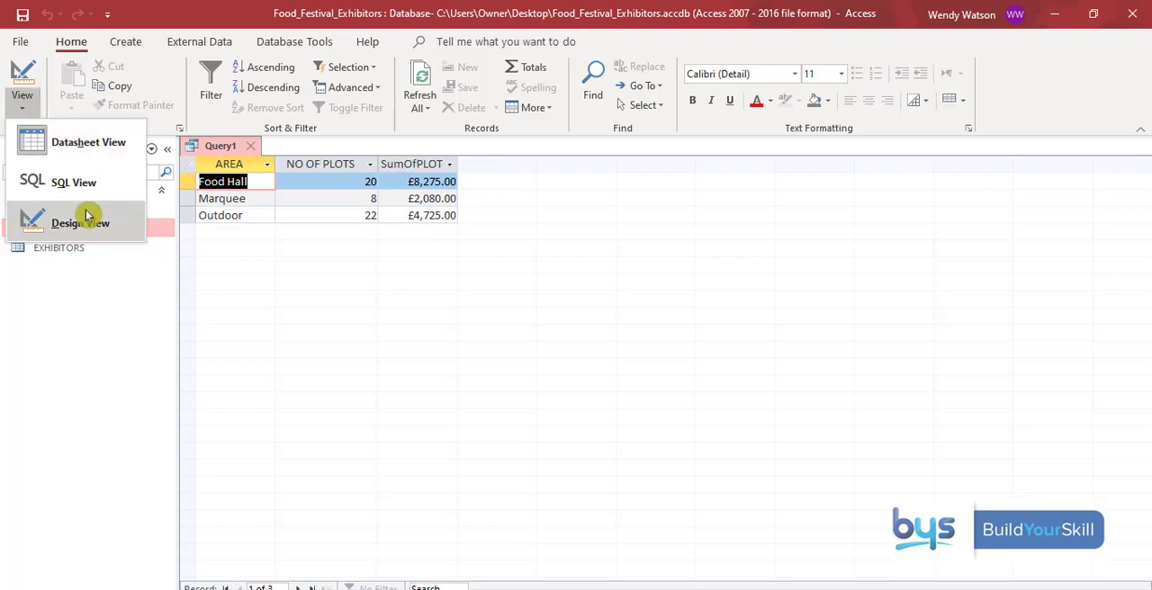
- Caption the summed PLOT COST column 'POTENTIAL INCOME' in design view and run the query
left_click(80, 222)
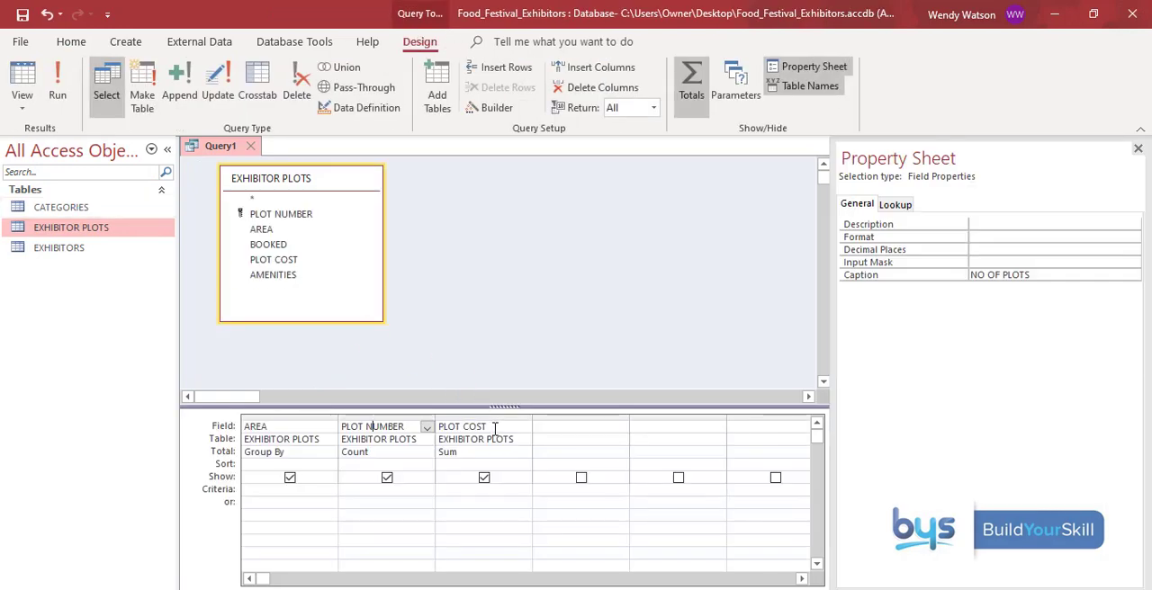
left_click(461, 426)
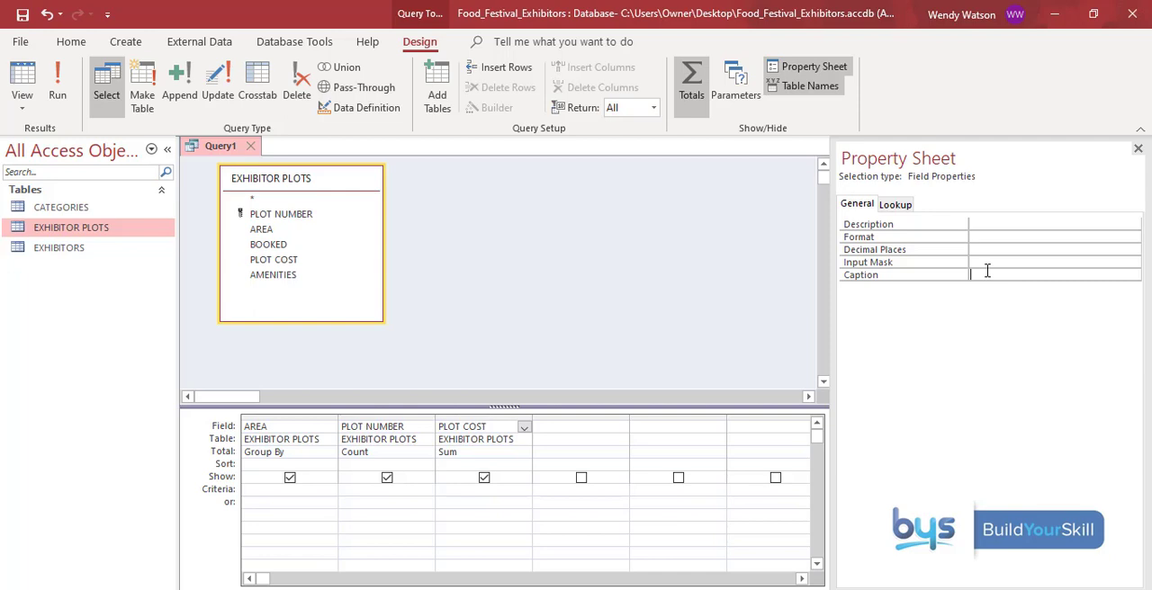
type("POTENTIAL INCOME")
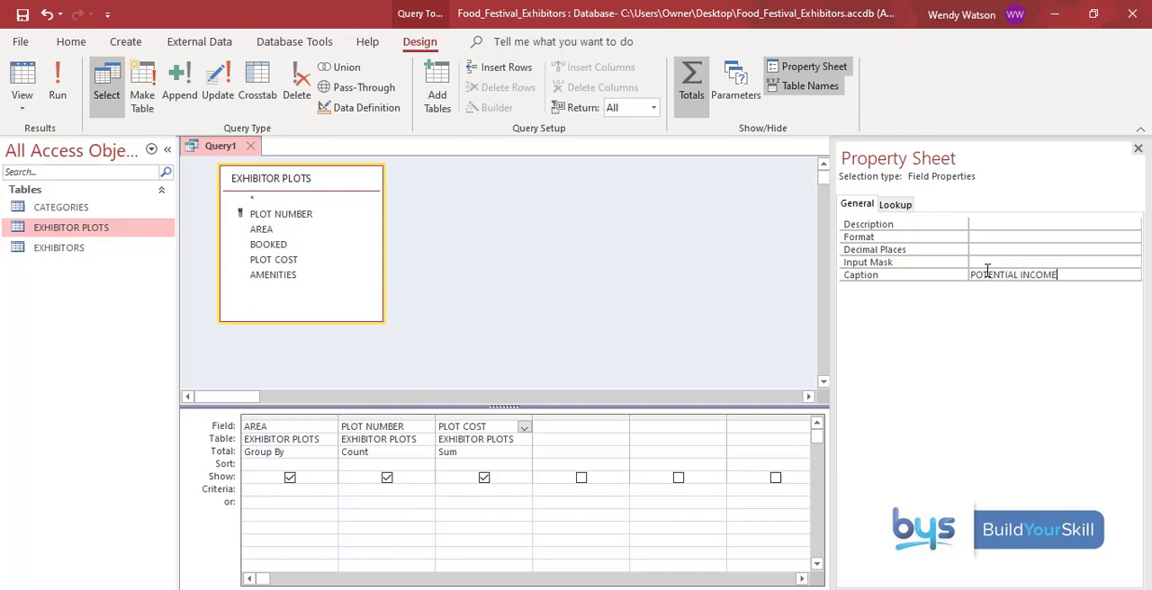
left_click(57, 86)
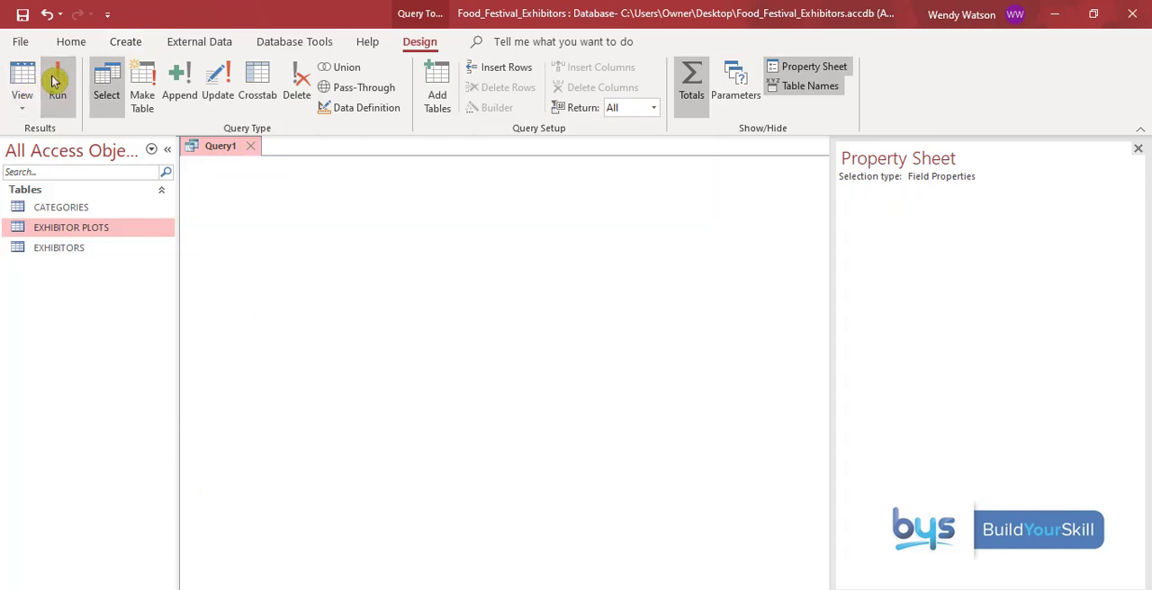
left_click(57, 81)
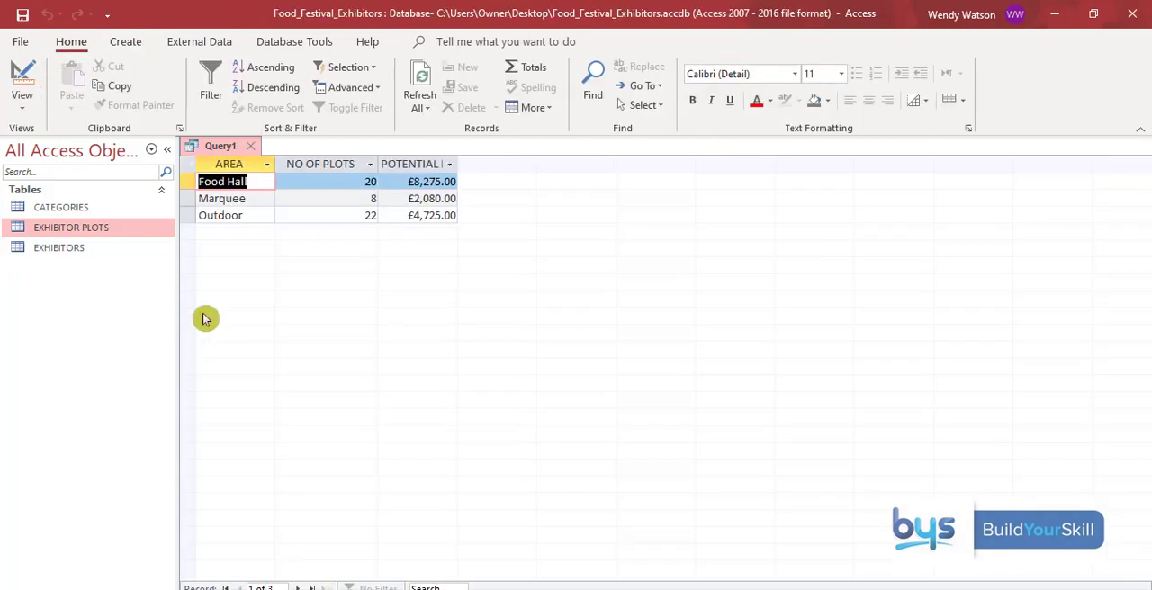
mouse_move(254, 274)
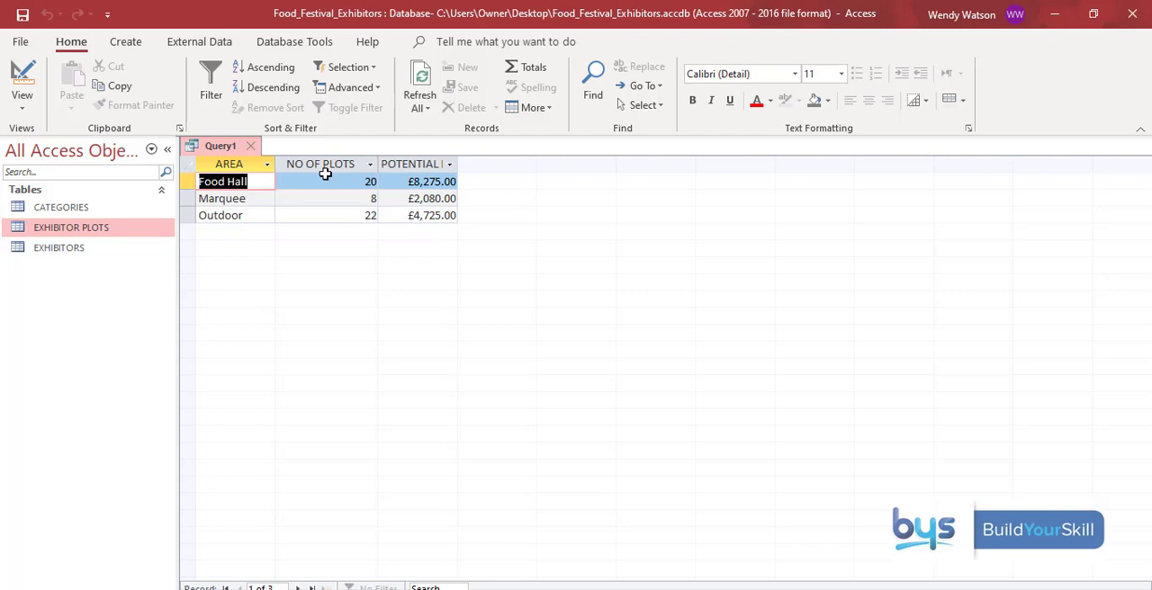
mouse_move(454, 164)
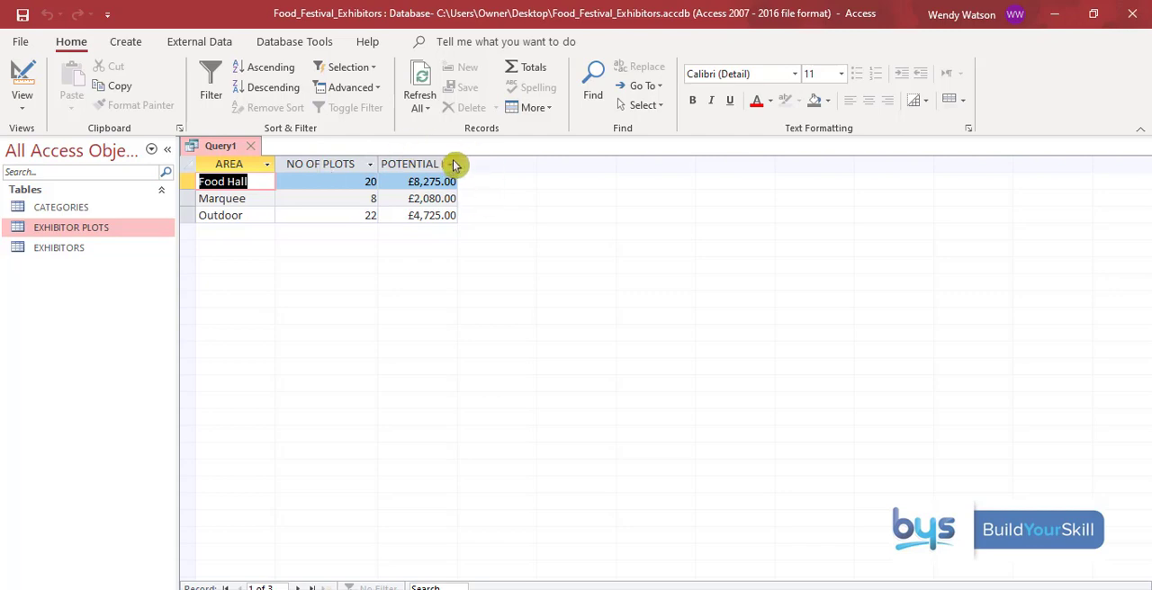